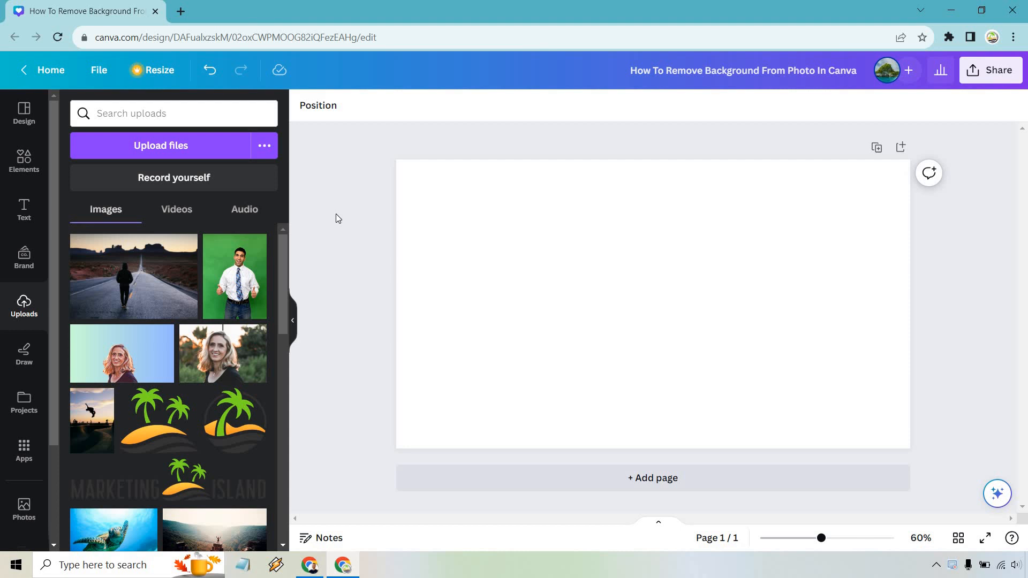
pyautogui.moveTo(306, 181)
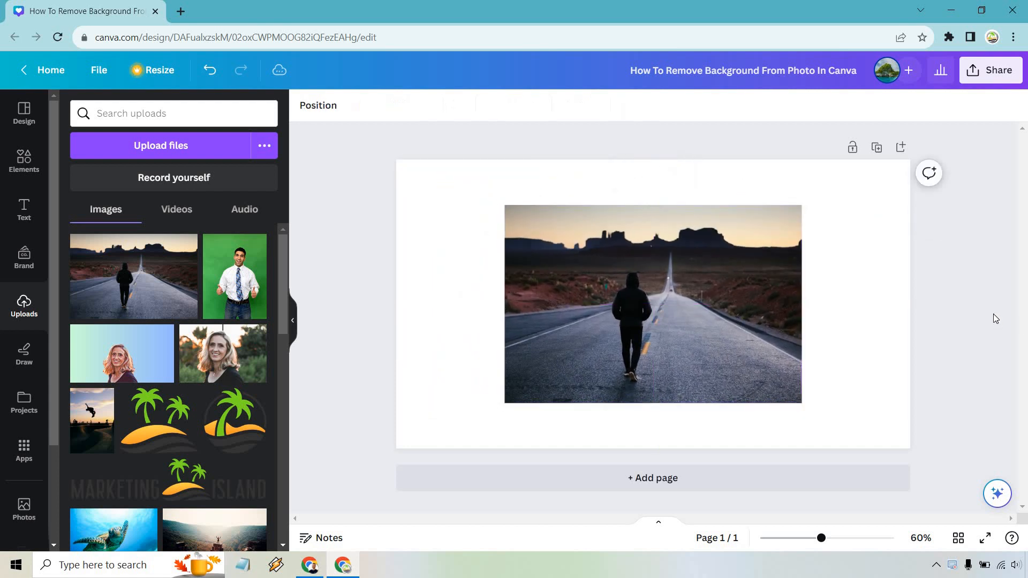
# - Add the uploaded photo of a hooded man on a desert road to the page
pyautogui.click(652, 303)
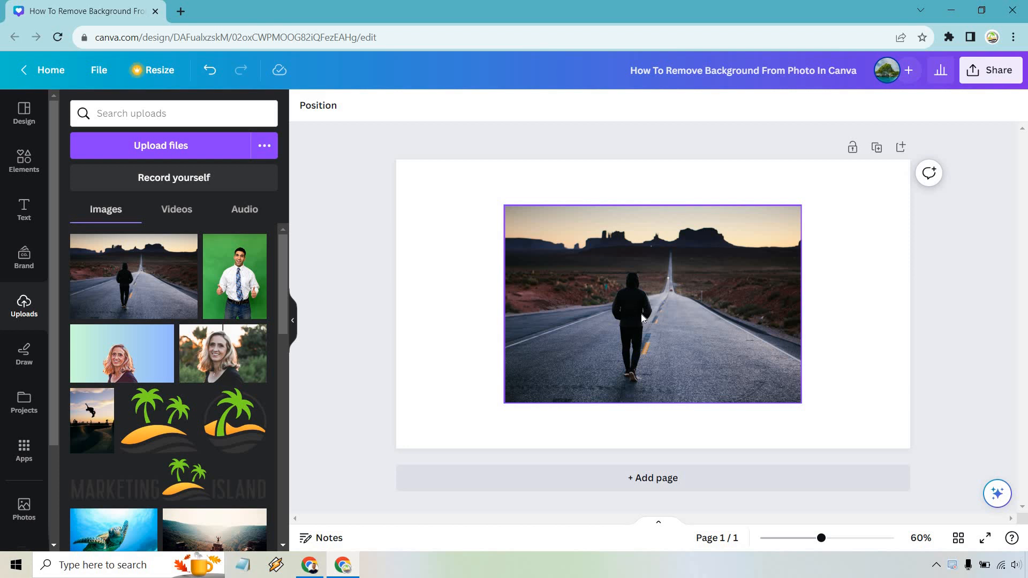
# - Remove the desert road background from the photo, keeping only the walking man
pyautogui.click(652, 303)
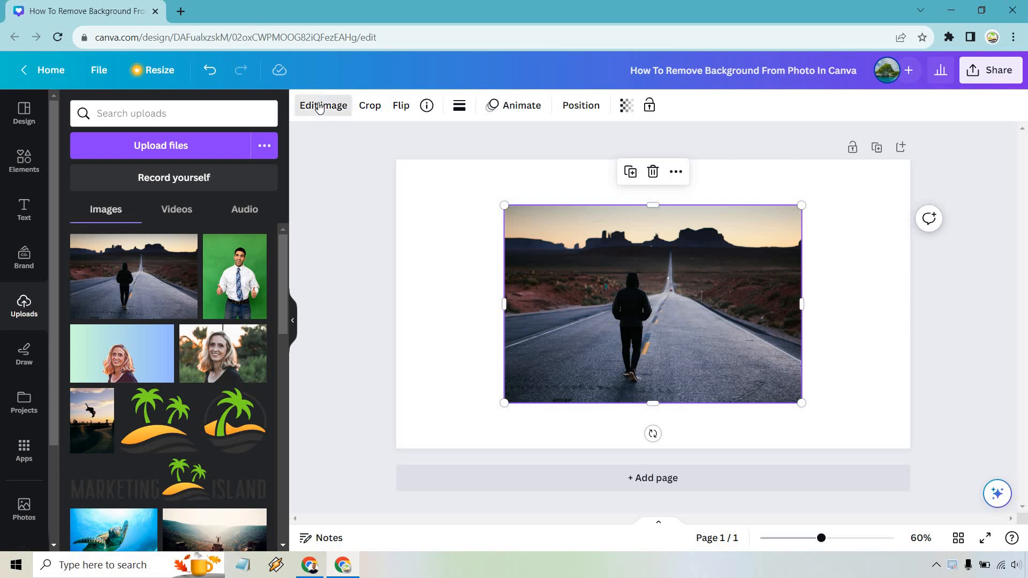
pyautogui.click(322, 106)
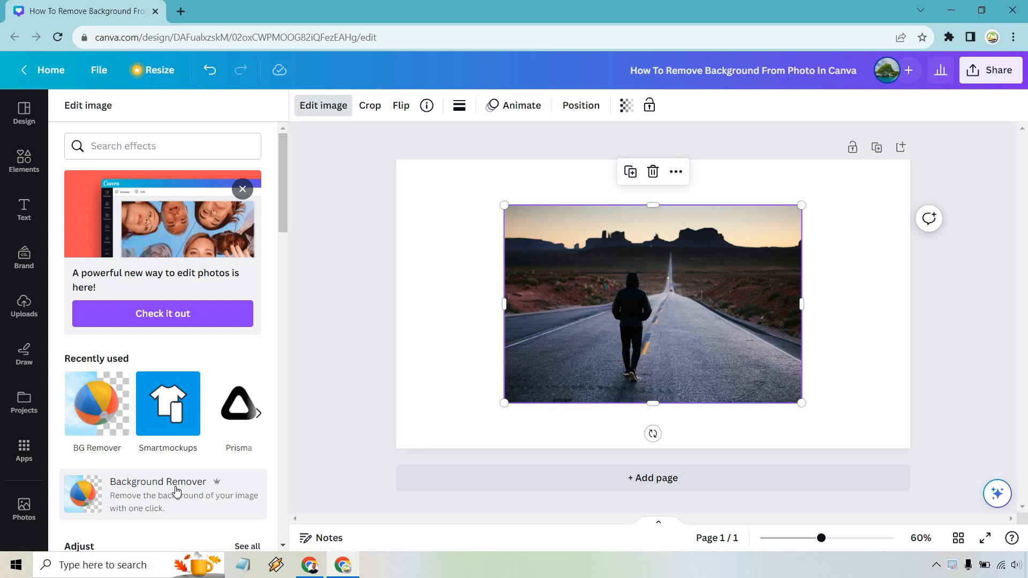
pyautogui.click(158, 481)
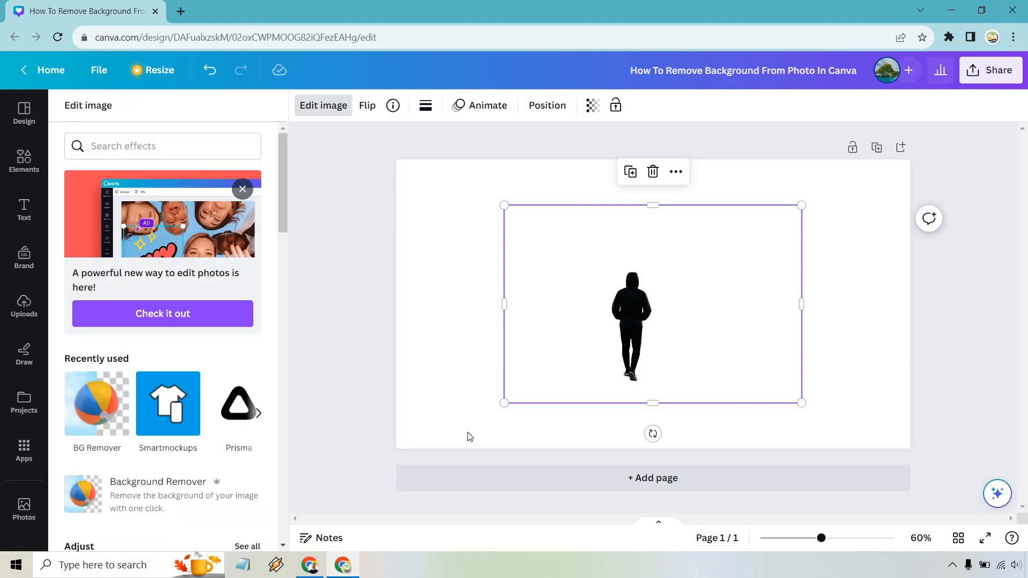
pyautogui.click(23, 306)
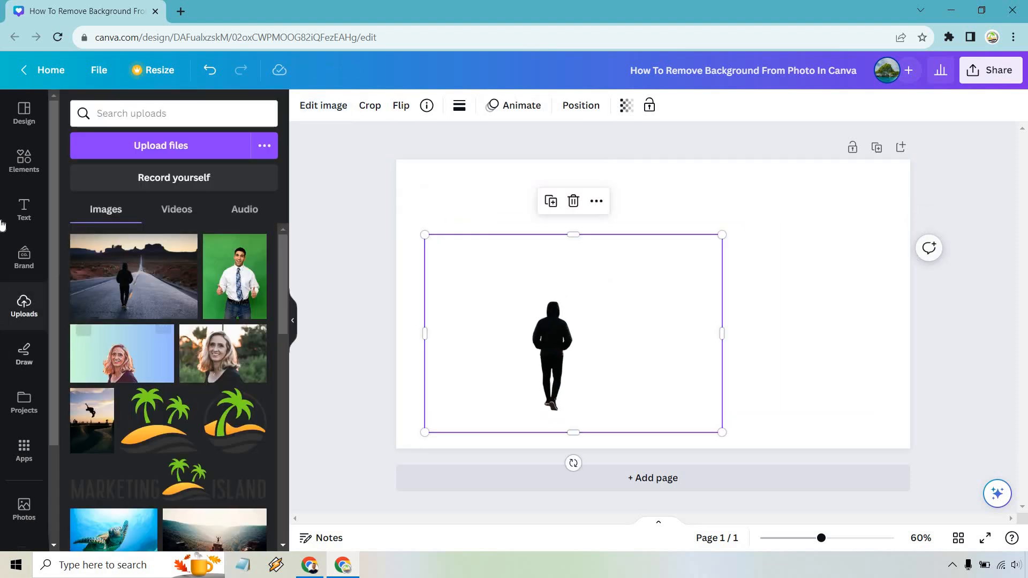
# - Search Elements photos for "sky" and add the sunny blue sky photo stretched to fill the page
pyautogui.click(24, 161)
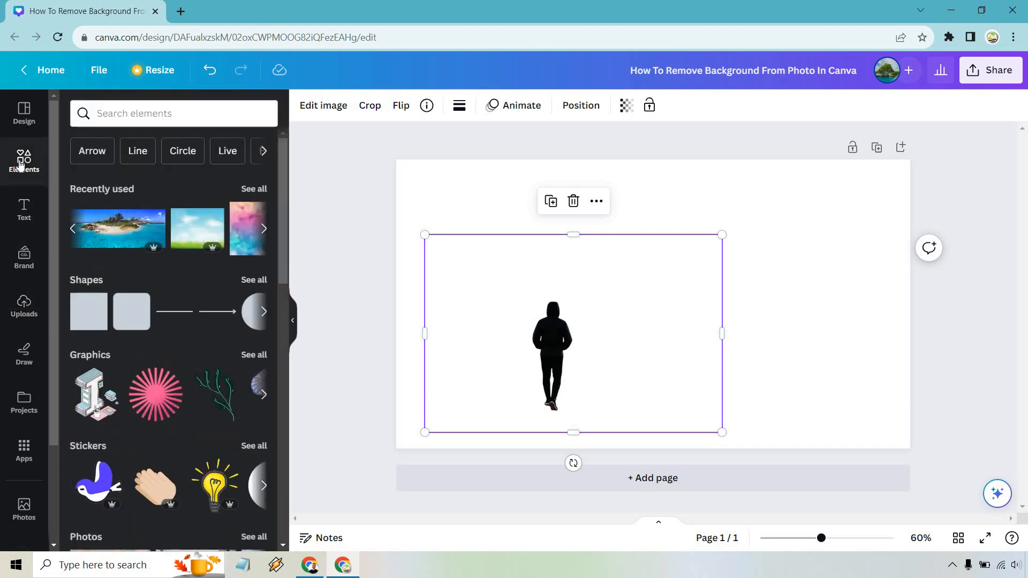
pyautogui.click(164, 113)
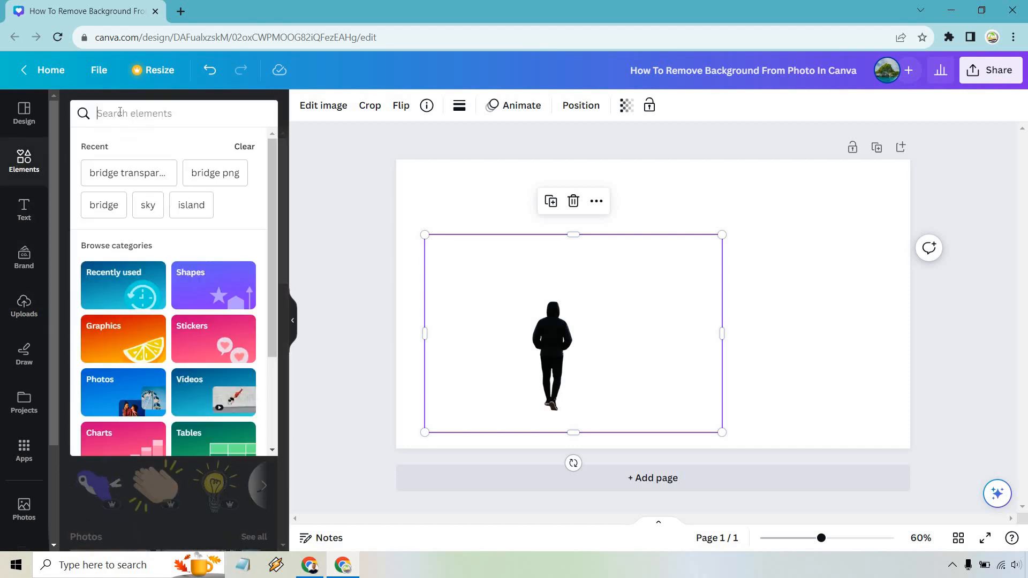
pyautogui.write('sky')
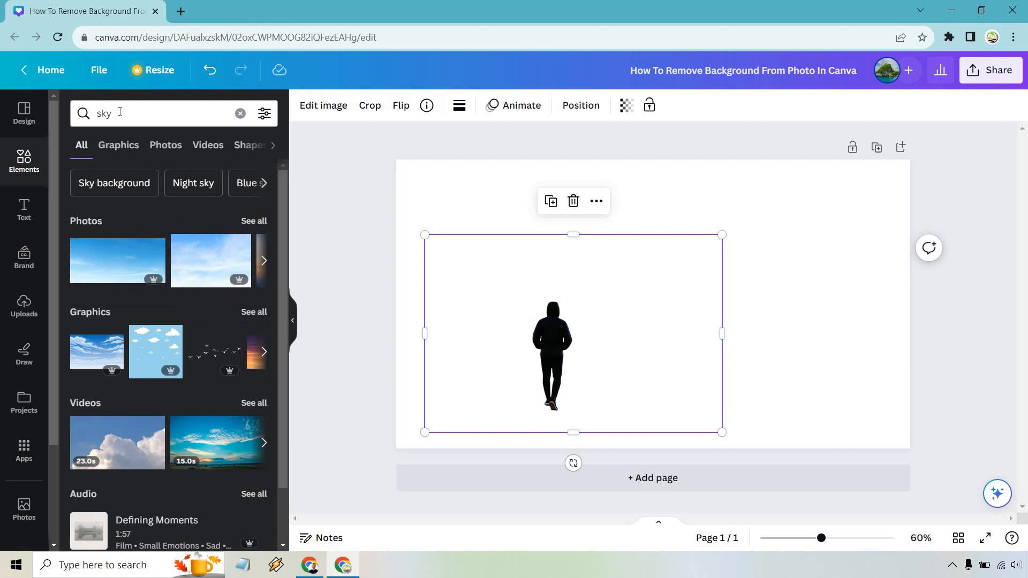
pyautogui.click(165, 144)
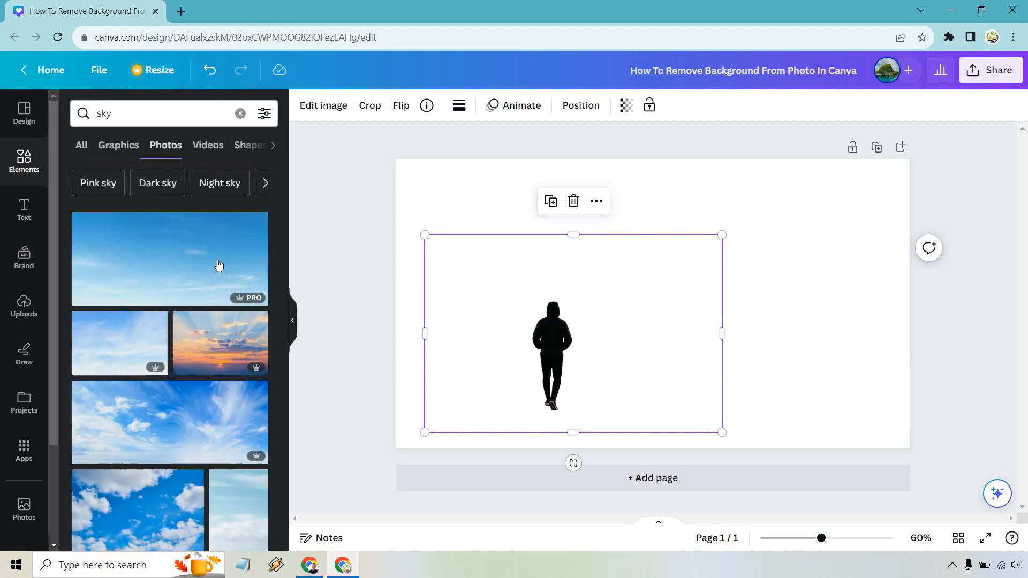
pyautogui.scroll(-3)
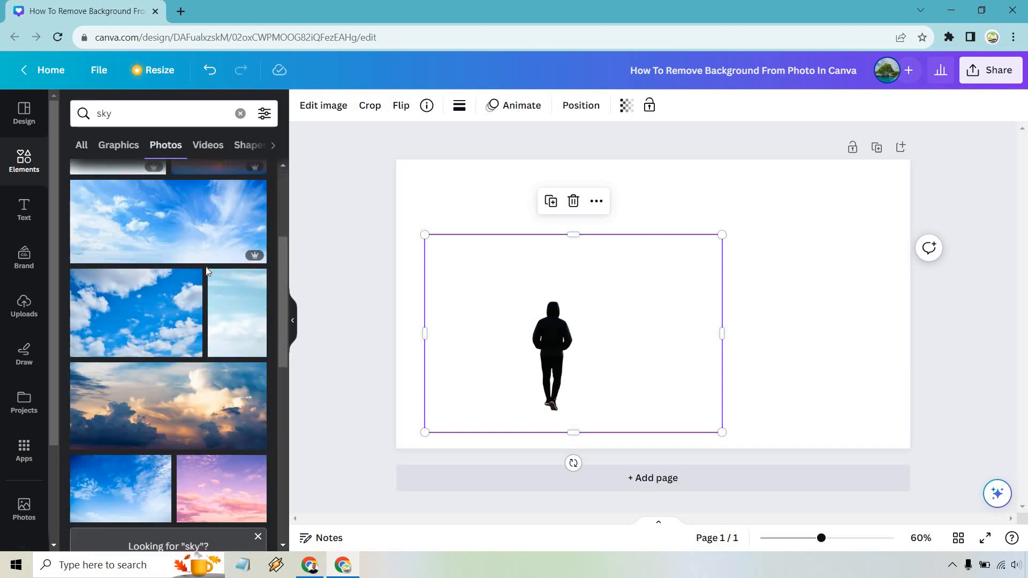
pyautogui.scroll(-3)
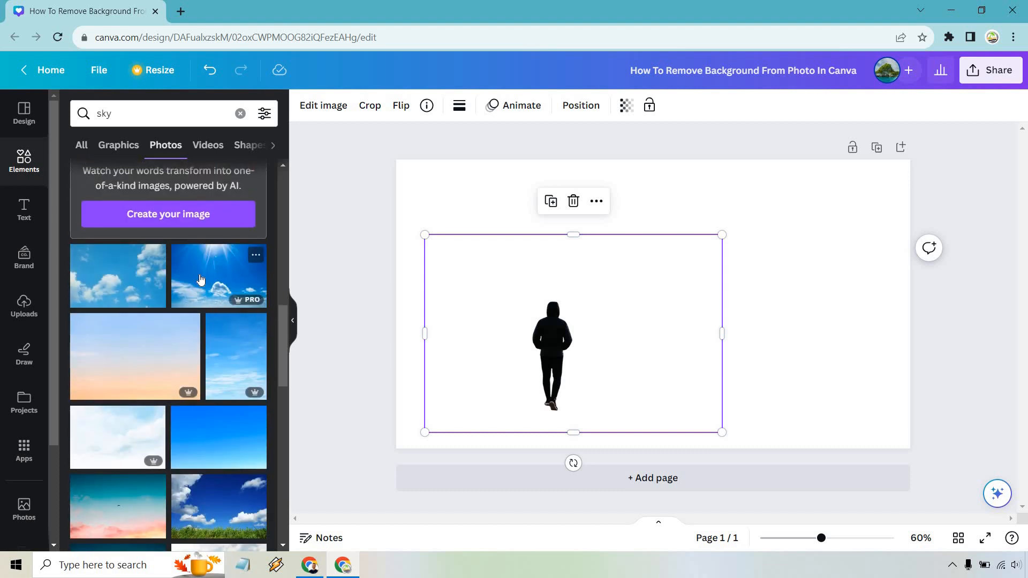
pyautogui.click(218, 275)
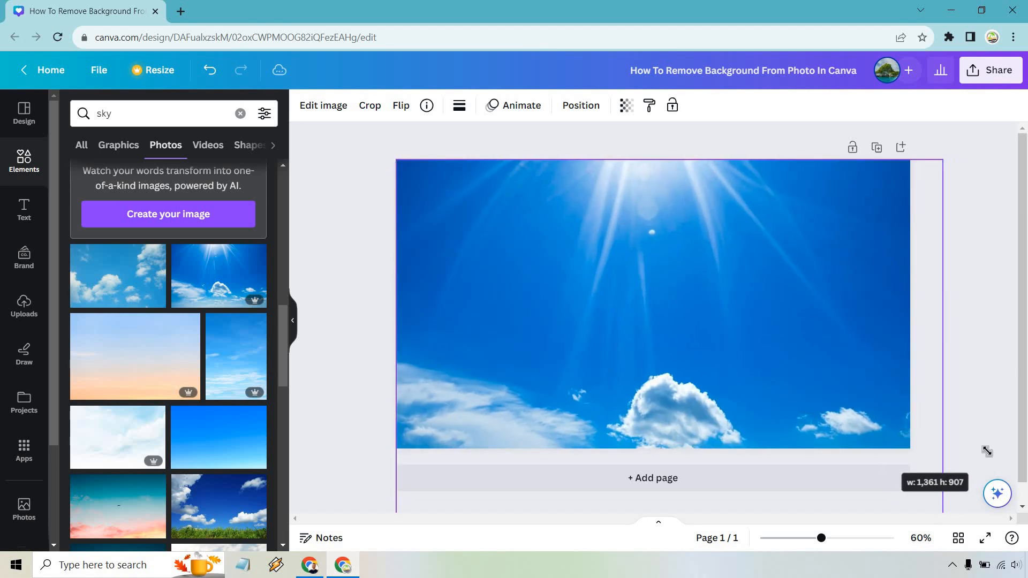
pyautogui.click(652, 301)
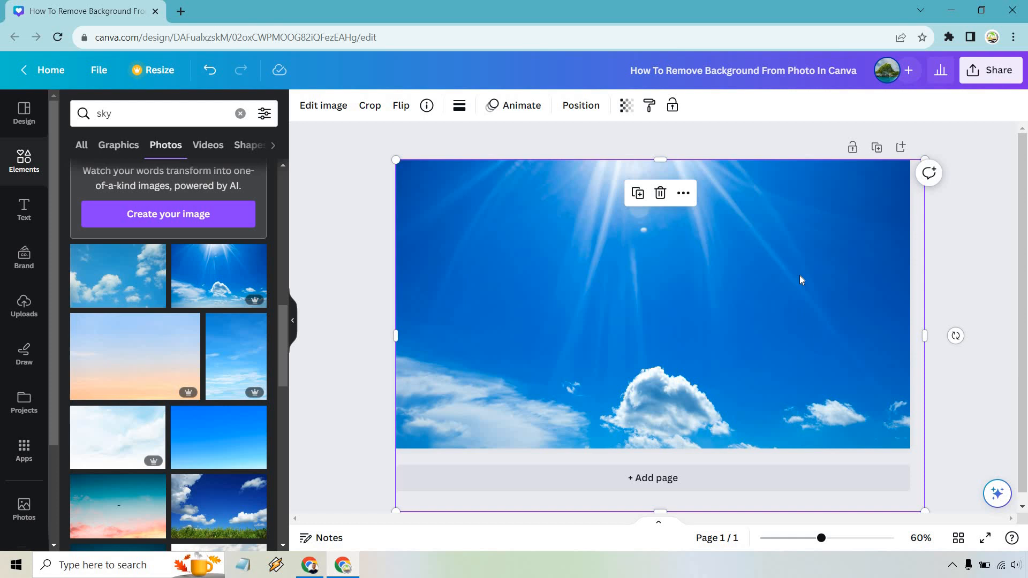
# - Send the sky to back, add the wooden bridge photo, and move the man onto the walkway
pyautogui.rightClick(801, 280)
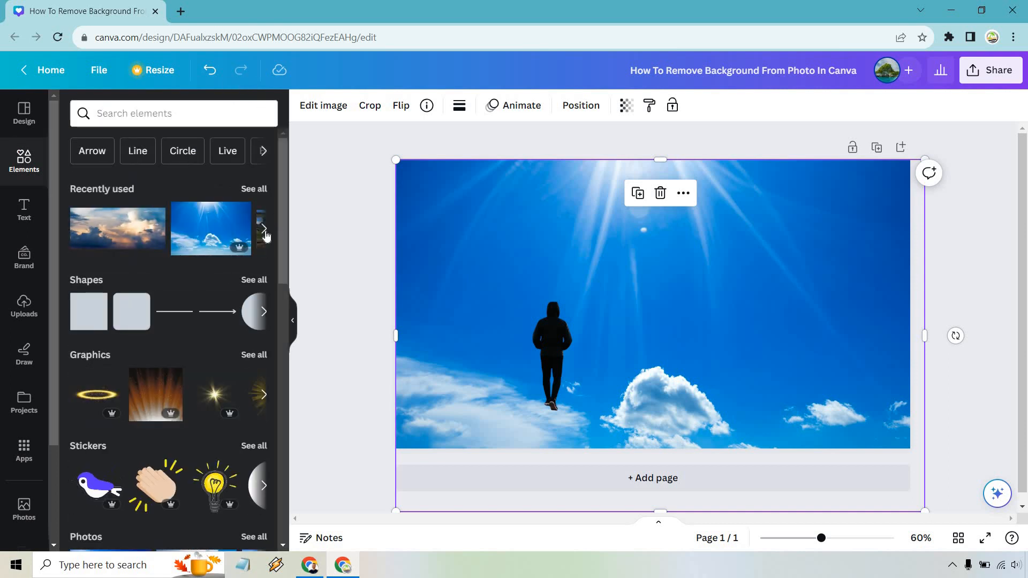
pyautogui.click(263, 230)
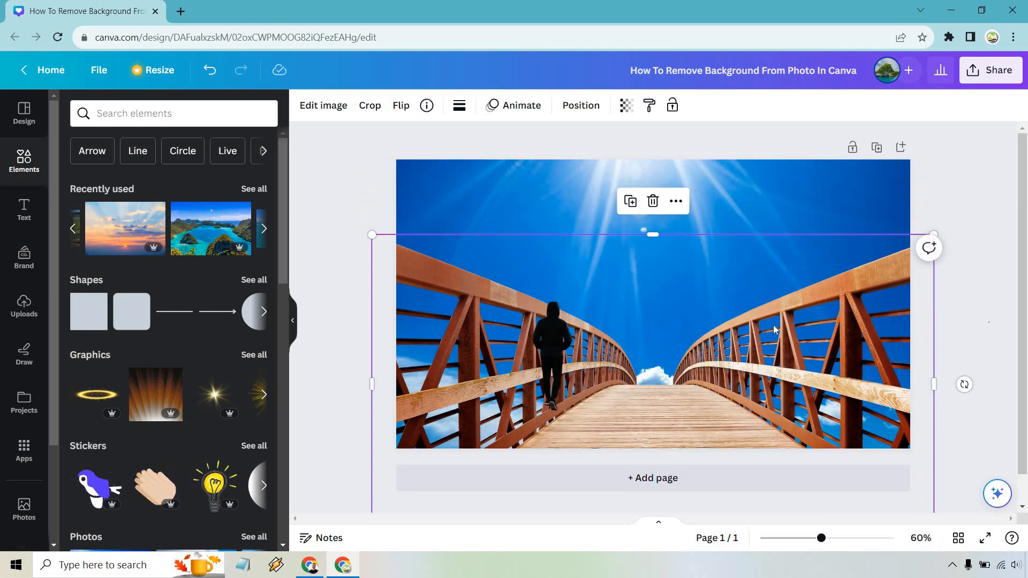
pyautogui.moveTo(551, 334); pyautogui.dragTo(664, 338)
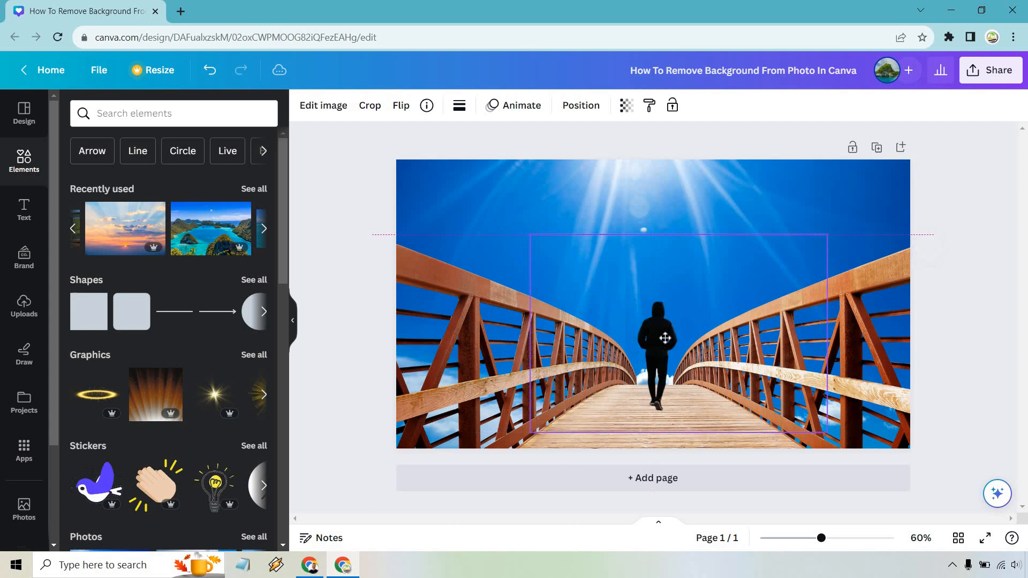